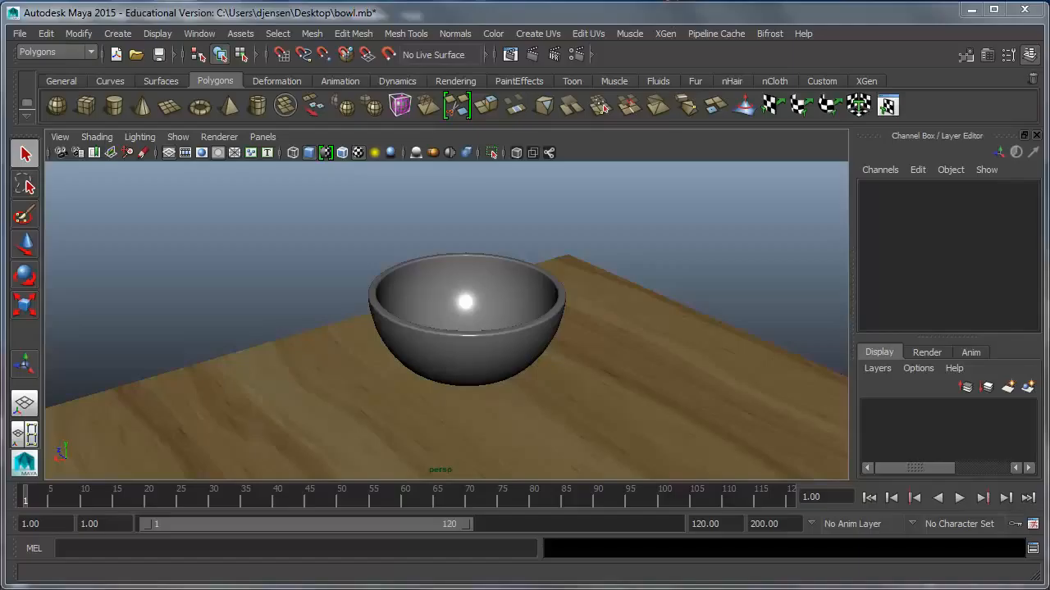
# Select the bowl mesh and activate the nDynamics menu set.
pyautogui.click(466, 312)
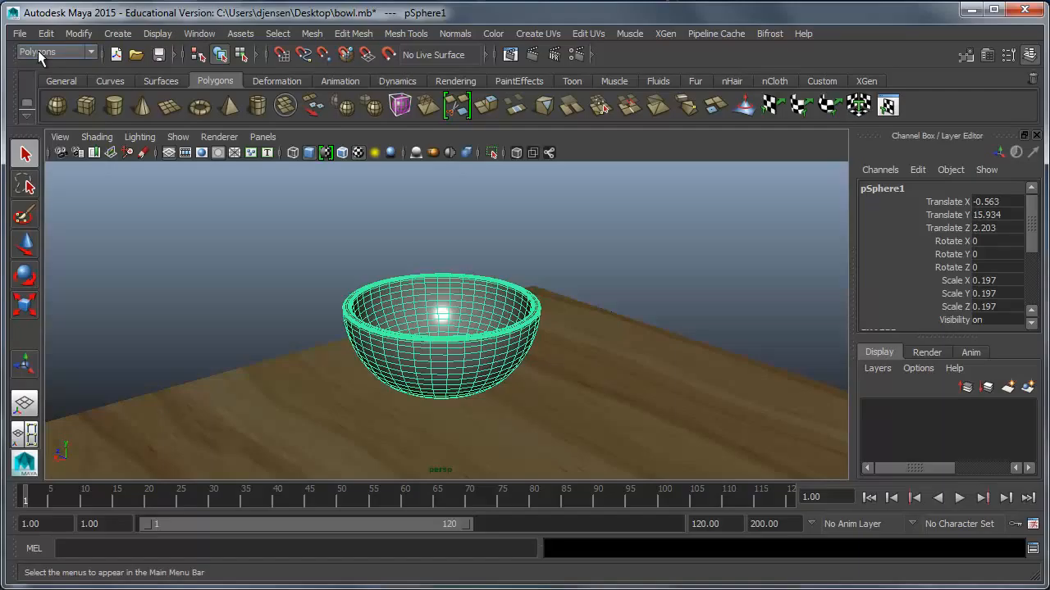
pyautogui.click(54, 51)
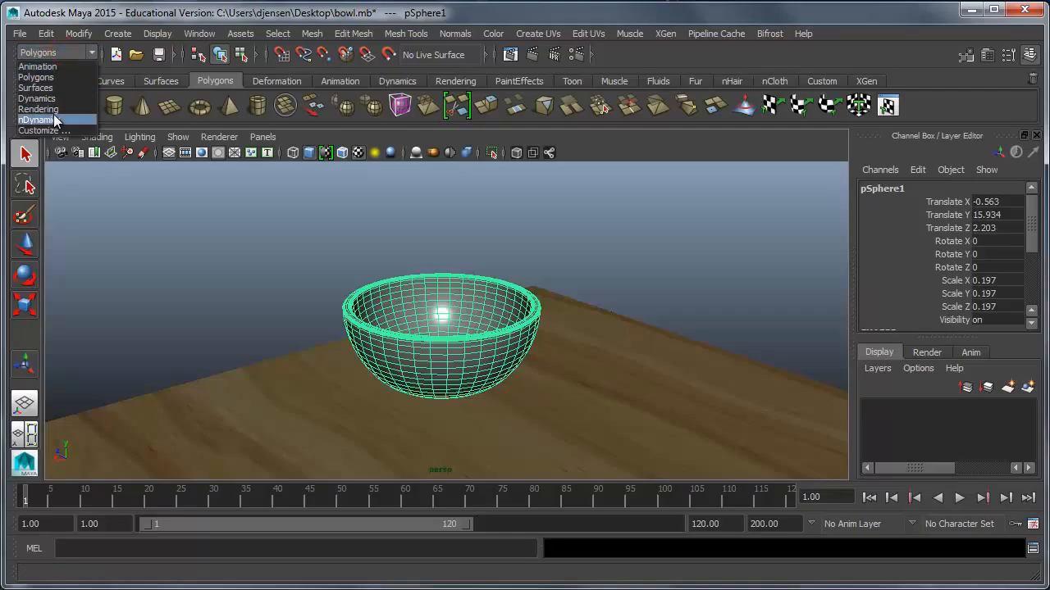
pyautogui.click(36, 119)
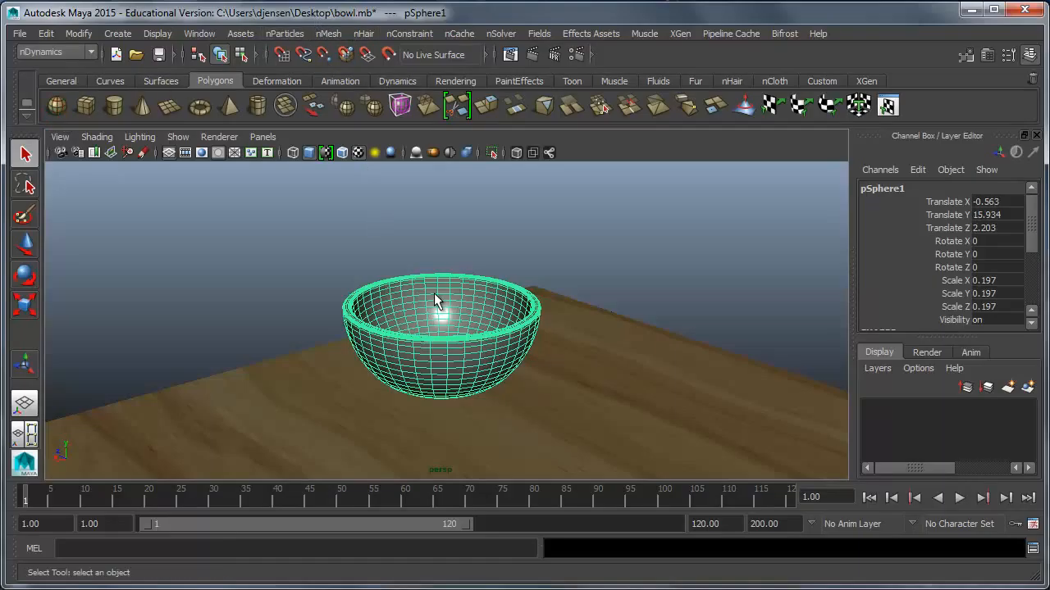
pyautogui.moveTo(818, 582)
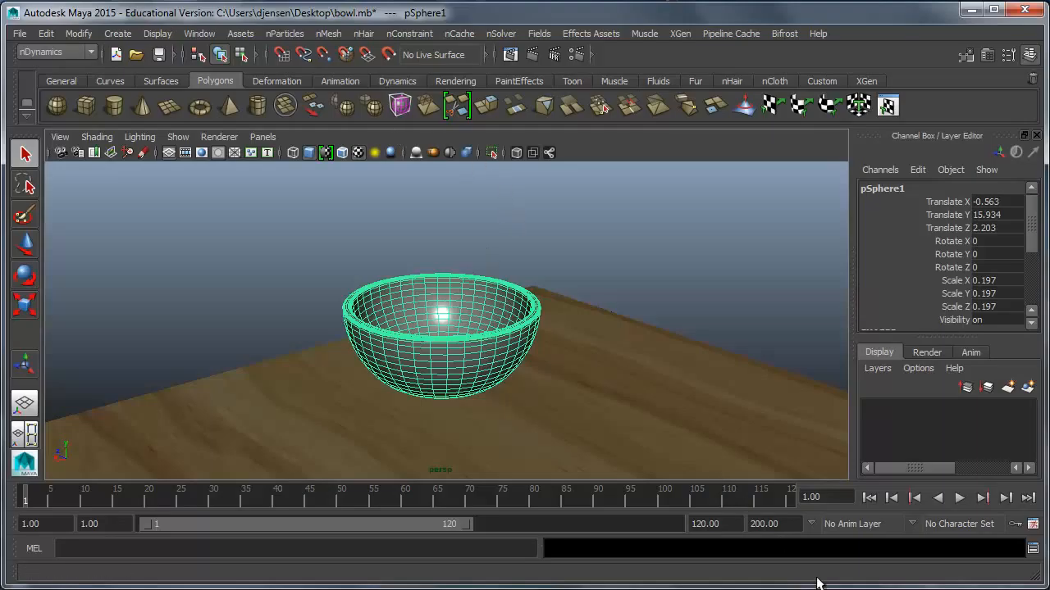
# Make the bowl a passive collider using nMesh > Create Passive Collider, producing nRigidShape1.
pyautogui.click(328, 33)
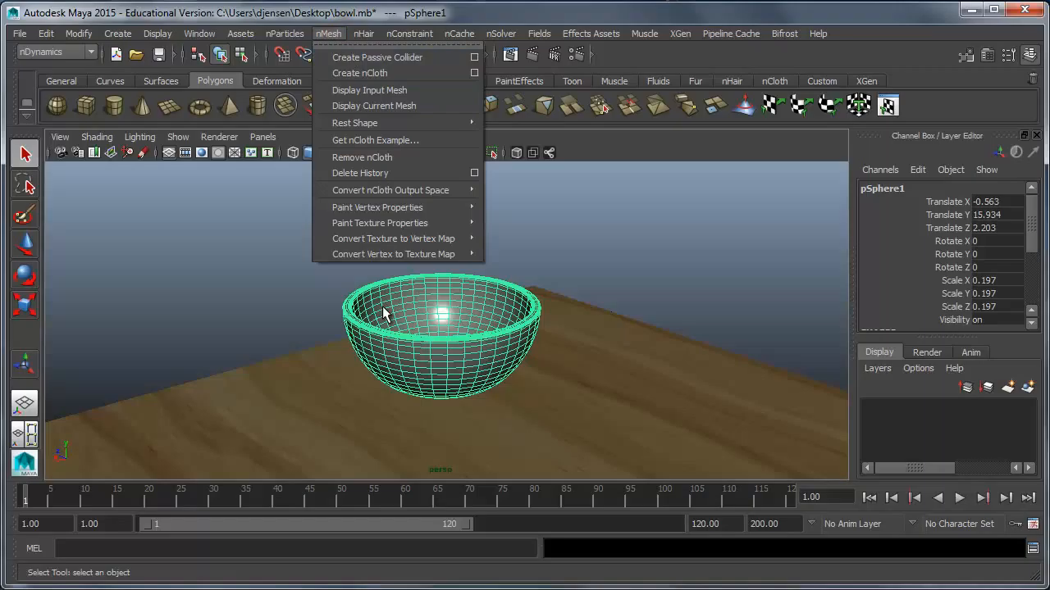
pyautogui.moveTo(377, 58)
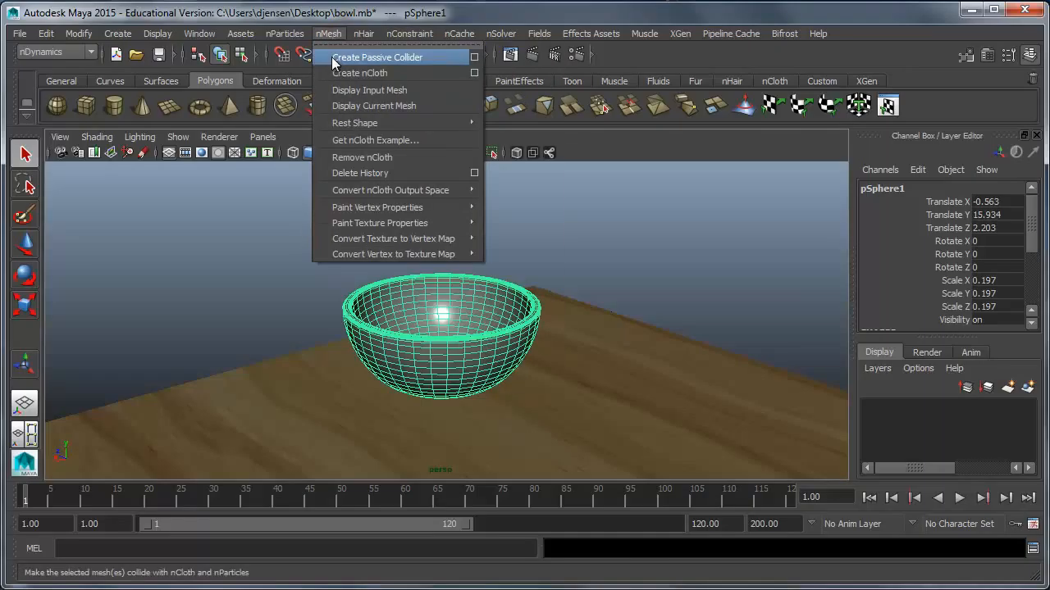
pyautogui.click(378, 57)
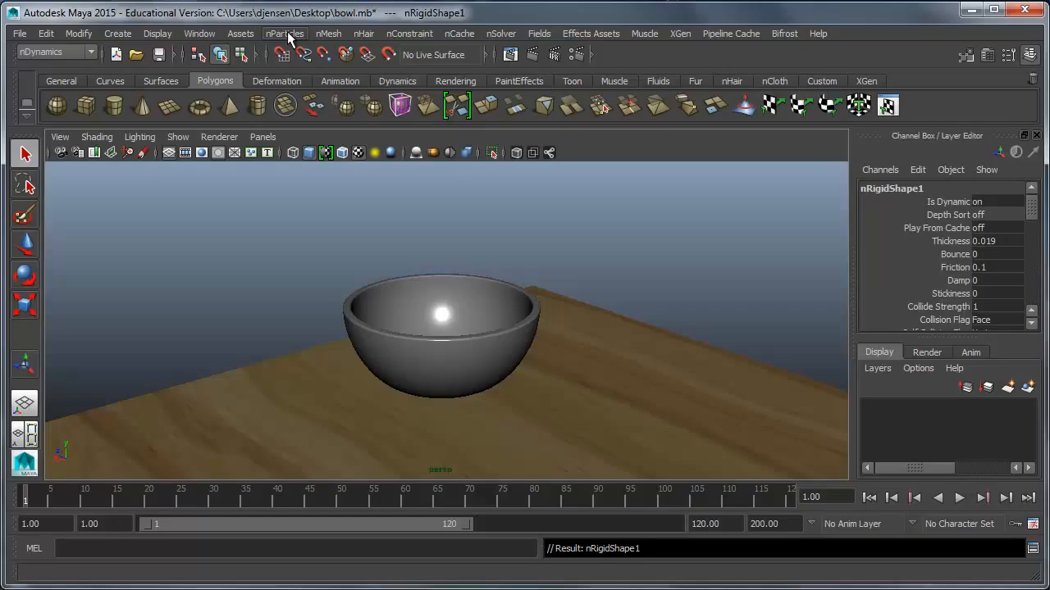
# Create emitter1, a Balls-style nParticle emitter at the world origin.
pyautogui.click(286, 32)
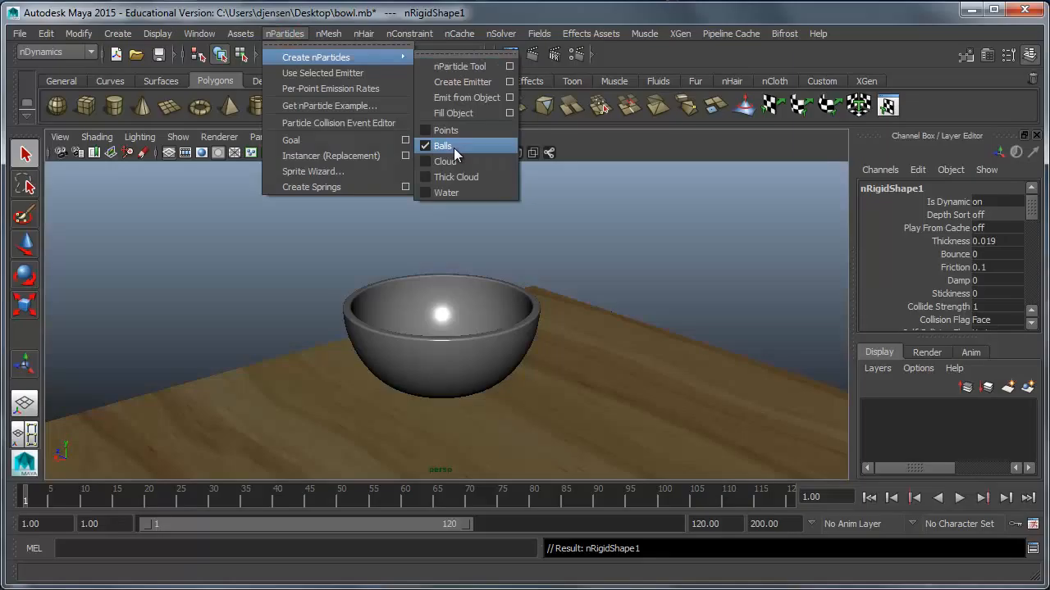
pyautogui.moveTo(459, 67)
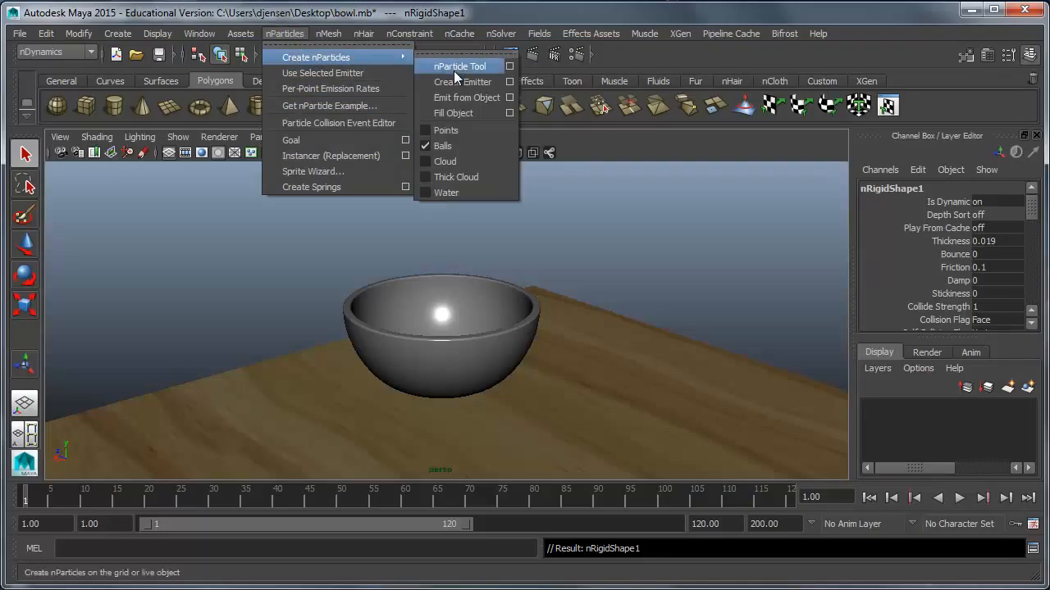
pyautogui.click(462, 81)
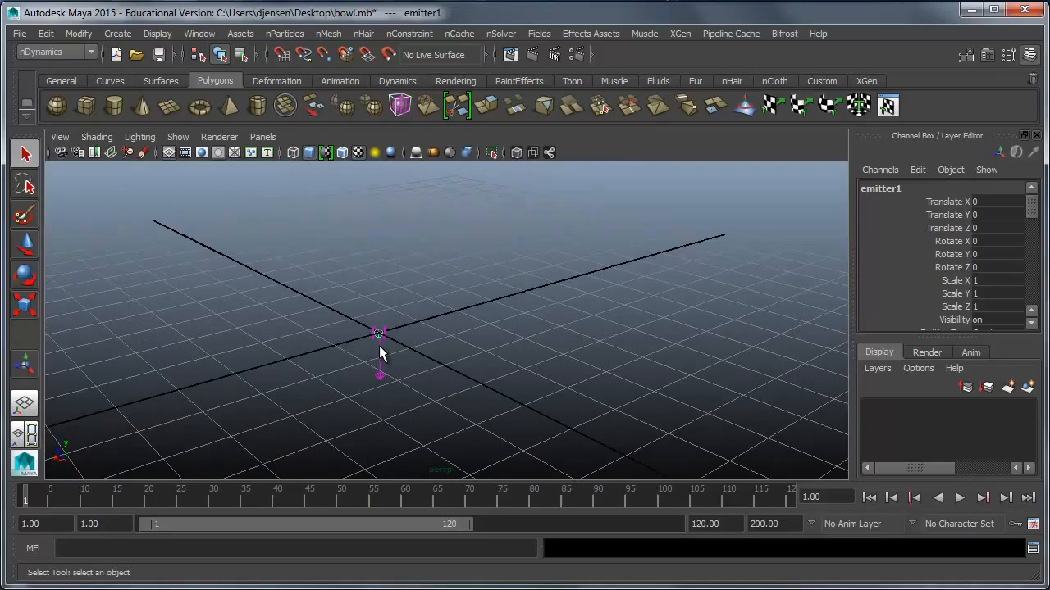
# Move emitter1 up and centre it over the bowl's opening.
pyautogui.click(380, 332)
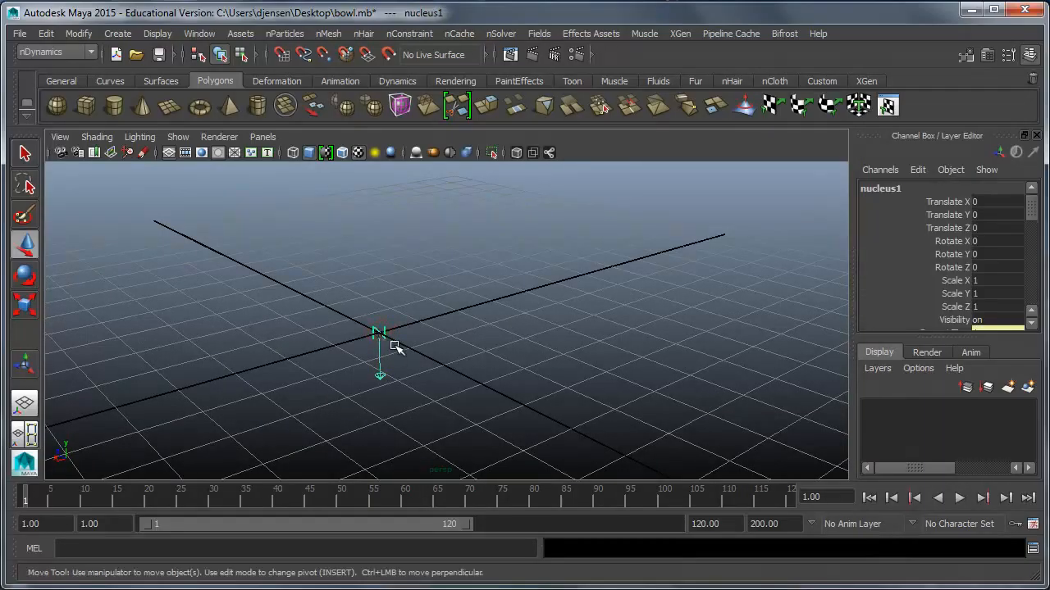
pyautogui.moveTo(379, 332); pyautogui.dragTo(456, 371)
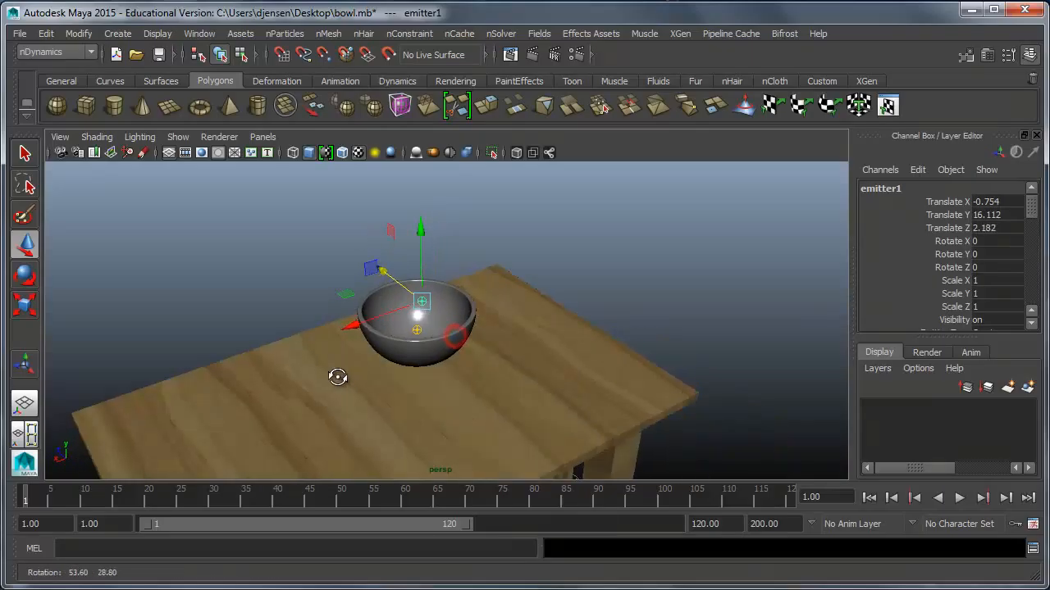
pyautogui.moveTo(337, 378); pyautogui.dragTo(367, 312)
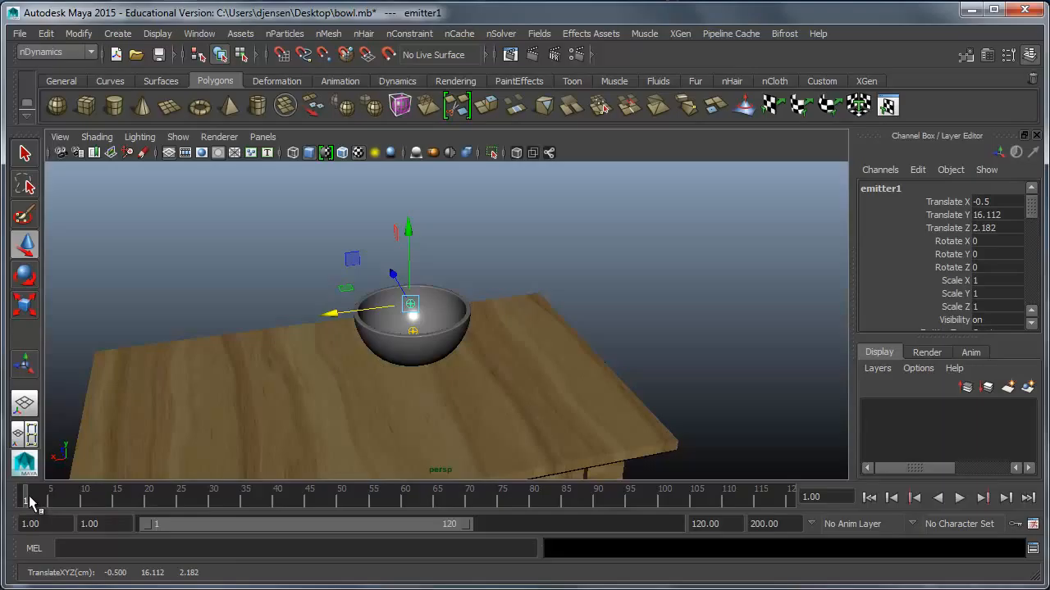
# Replay the simulation from frame 1 and extend the playback range to 189 frames.
pyautogui.click(935, 498)
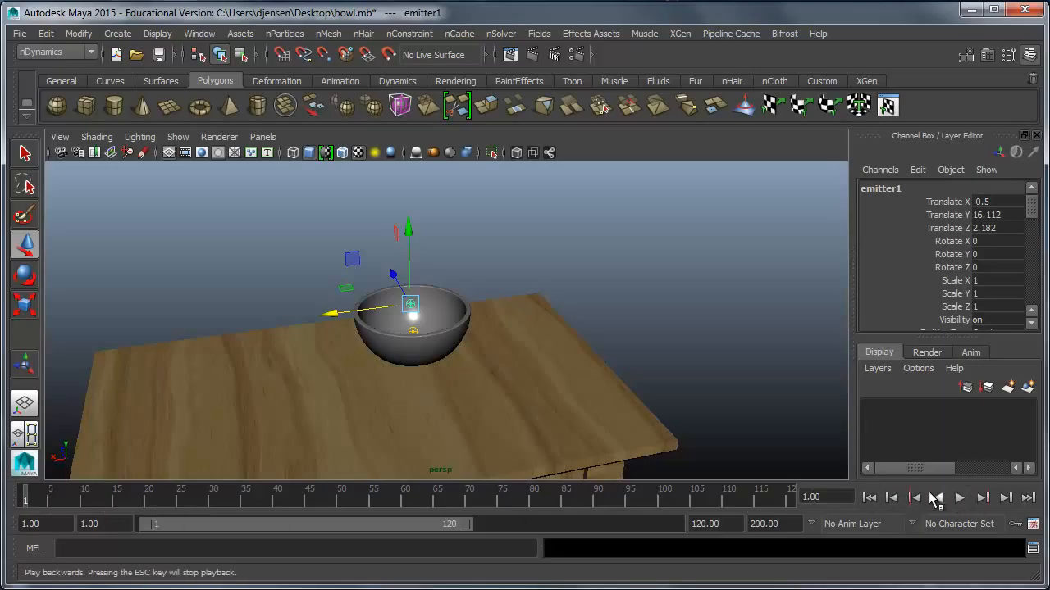
pyautogui.click(959, 498)
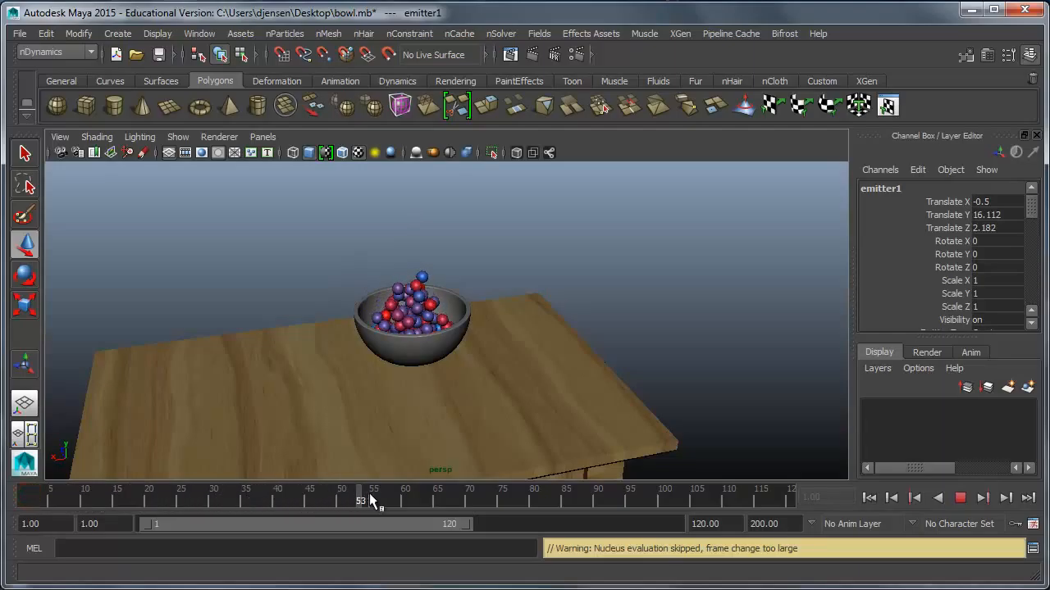
pyautogui.moveTo(359, 498); pyautogui.dragTo(629, 497)
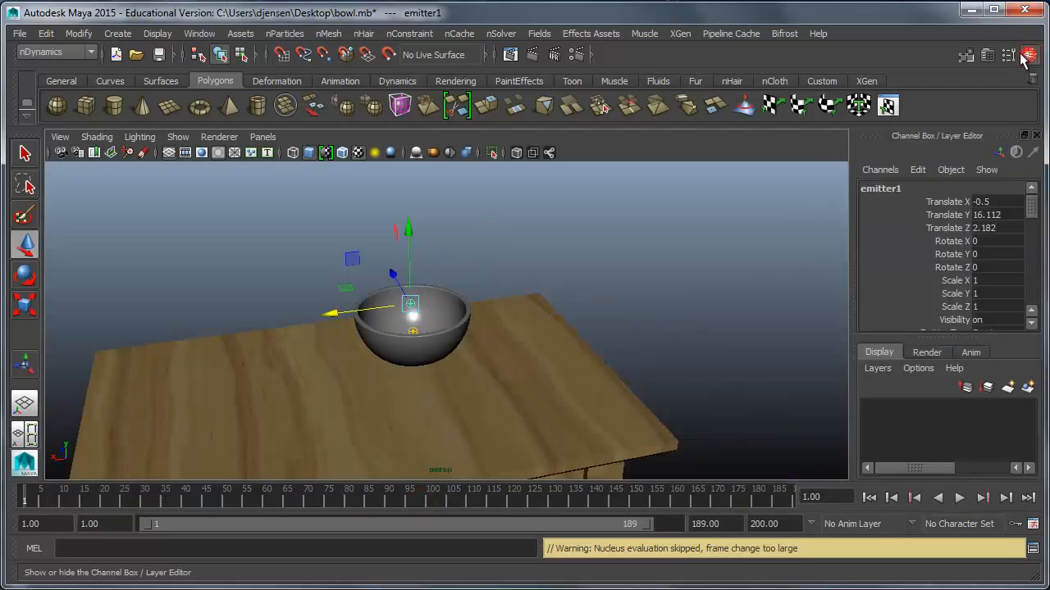
# Set the nParticleShape1 particle radius to 0.100 and replay the simulation.
pyautogui.click(989, 55)
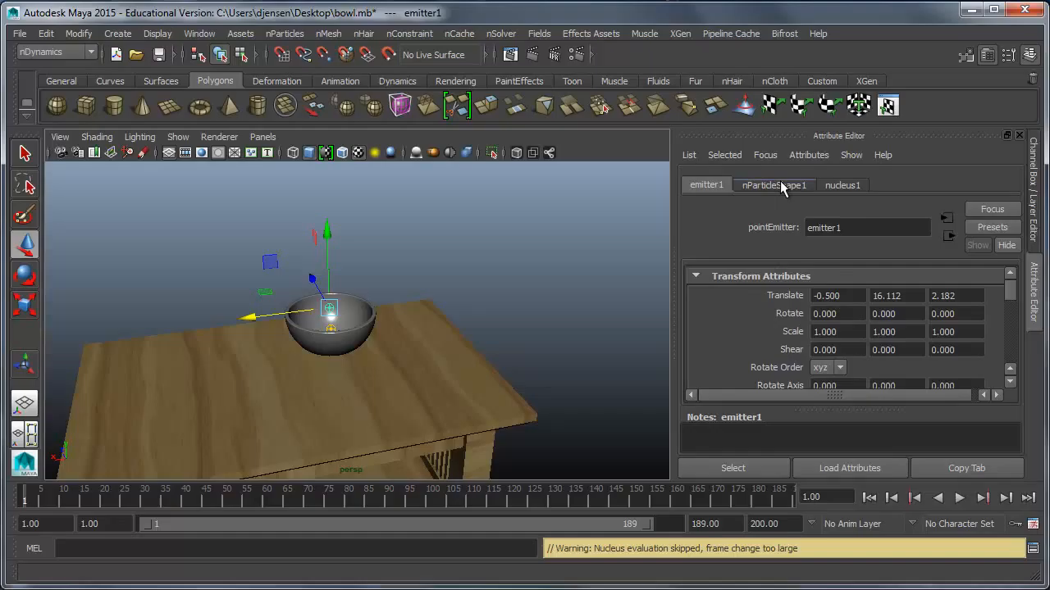
pyautogui.click(774, 185)
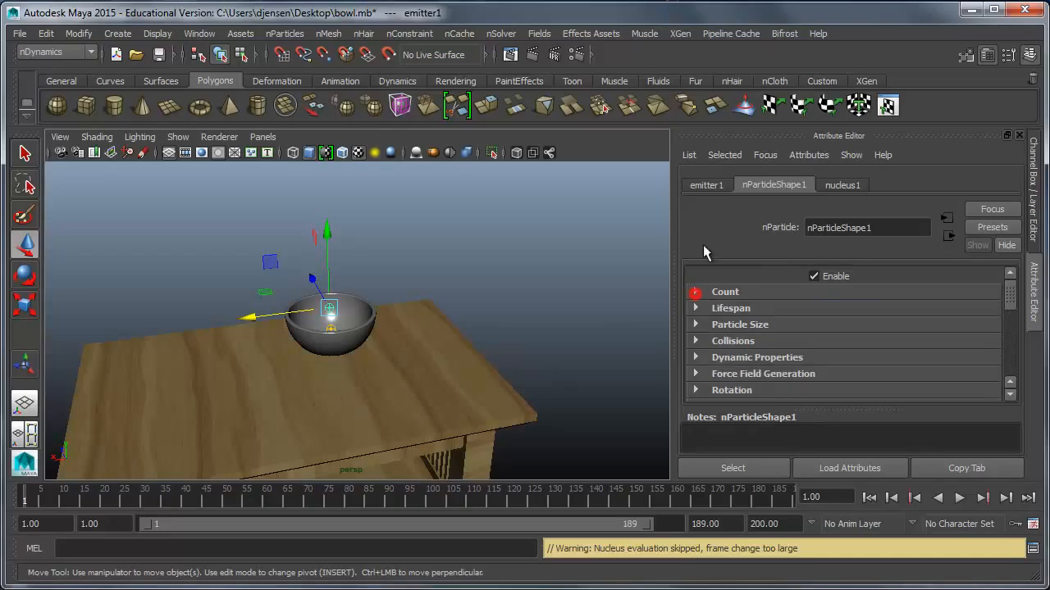
pyautogui.click(705, 184)
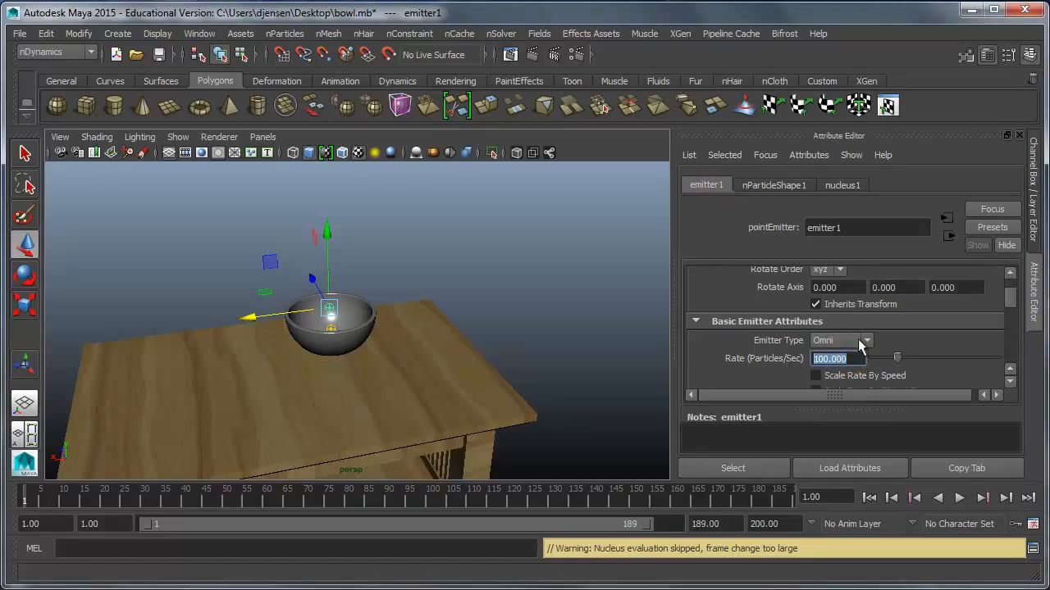
pyautogui.click(773, 184)
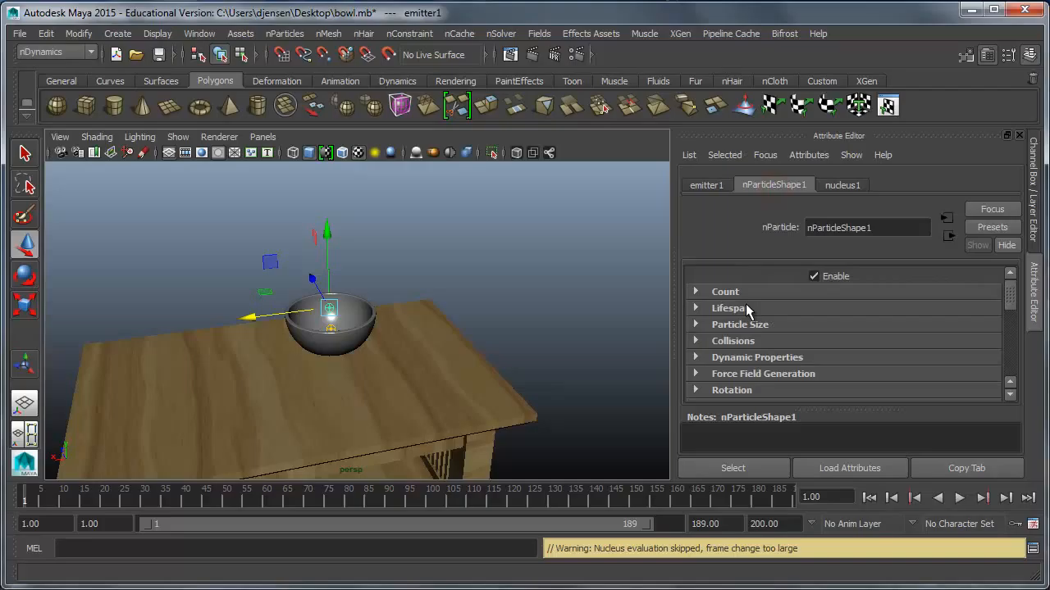
pyautogui.click(696, 324)
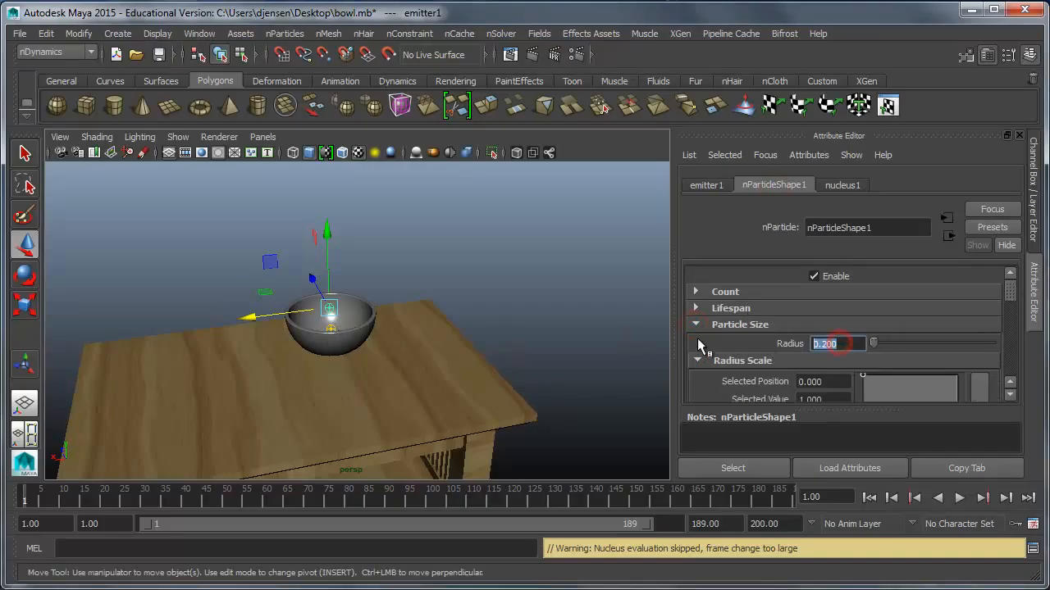
pyautogui.write('0.100')
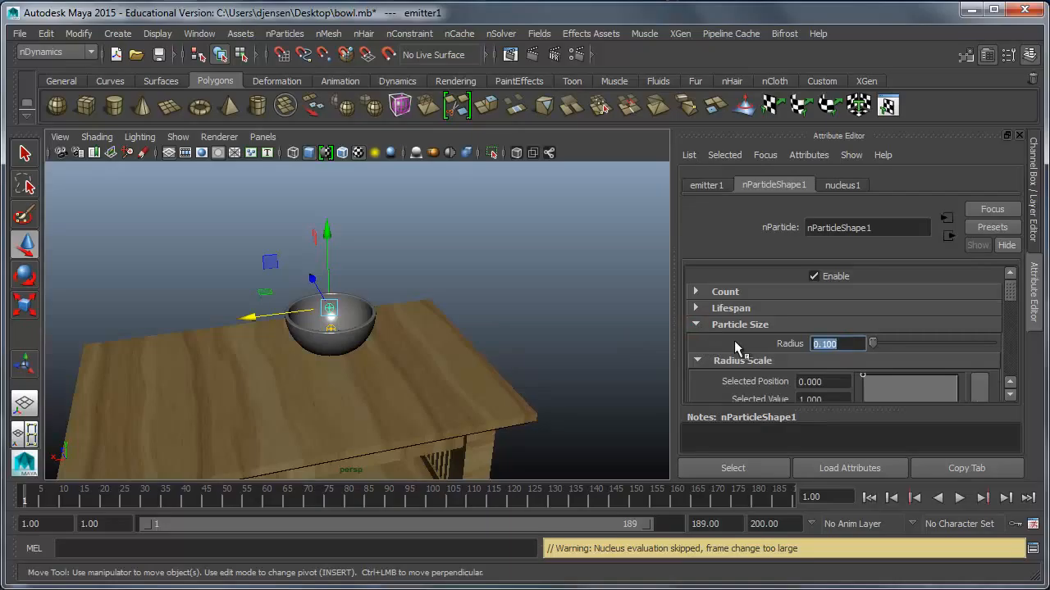
pyautogui.click(959, 498)
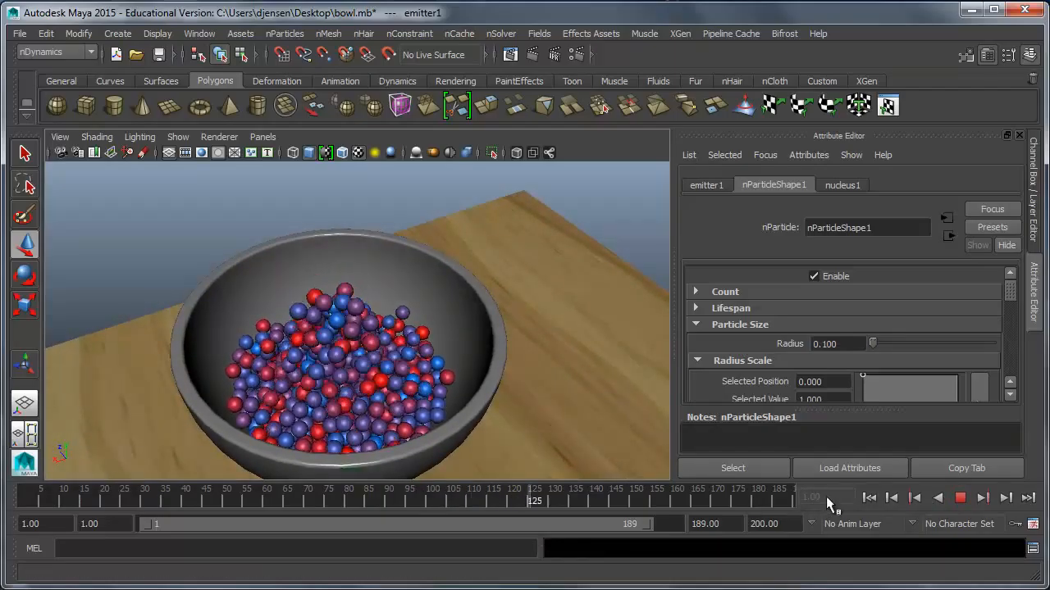
# Stop playback, rewind to the first frame and replay the simulation.
pyautogui.click(959, 498)
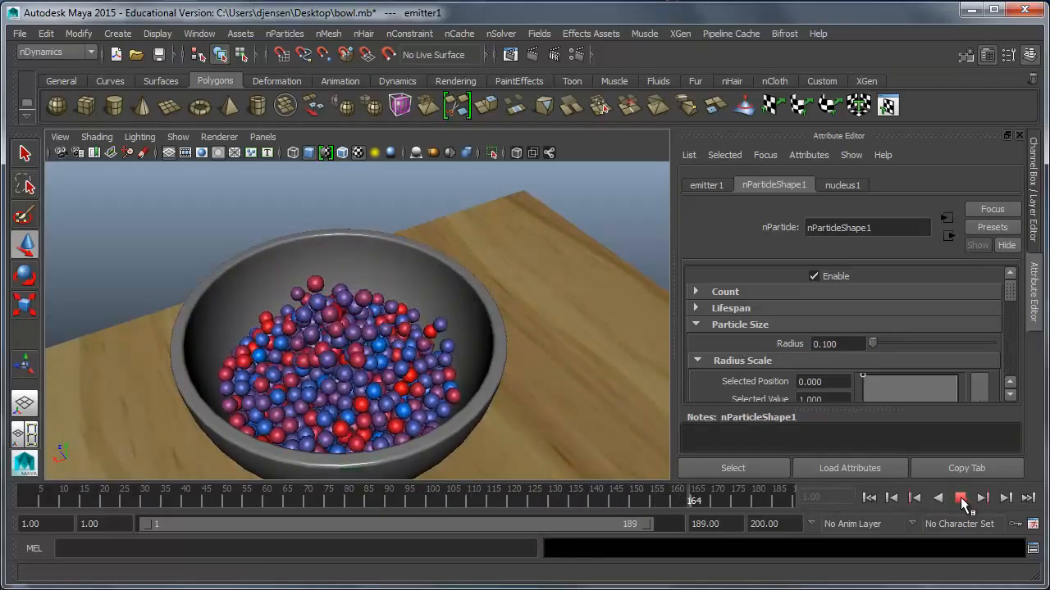
pyautogui.click(961, 497)
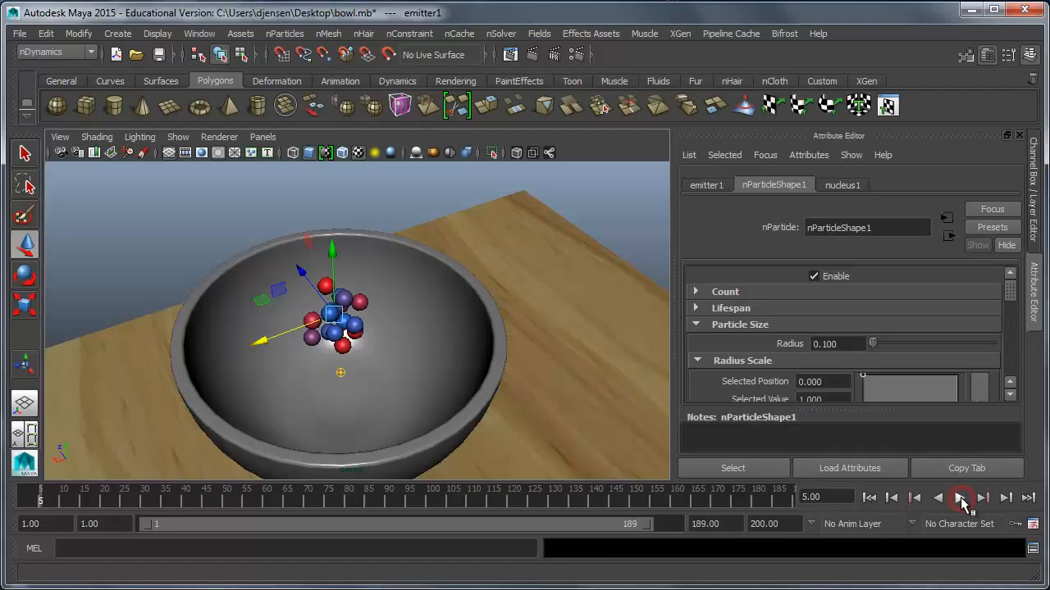
pyautogui.click(960, 498)
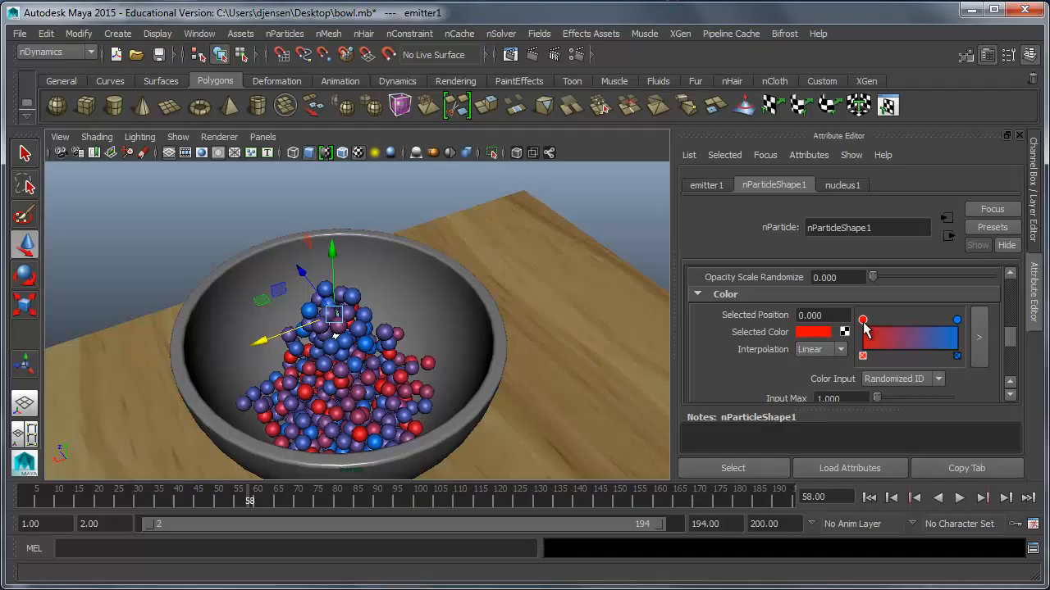
pyautogui.moveTo(906, 333)
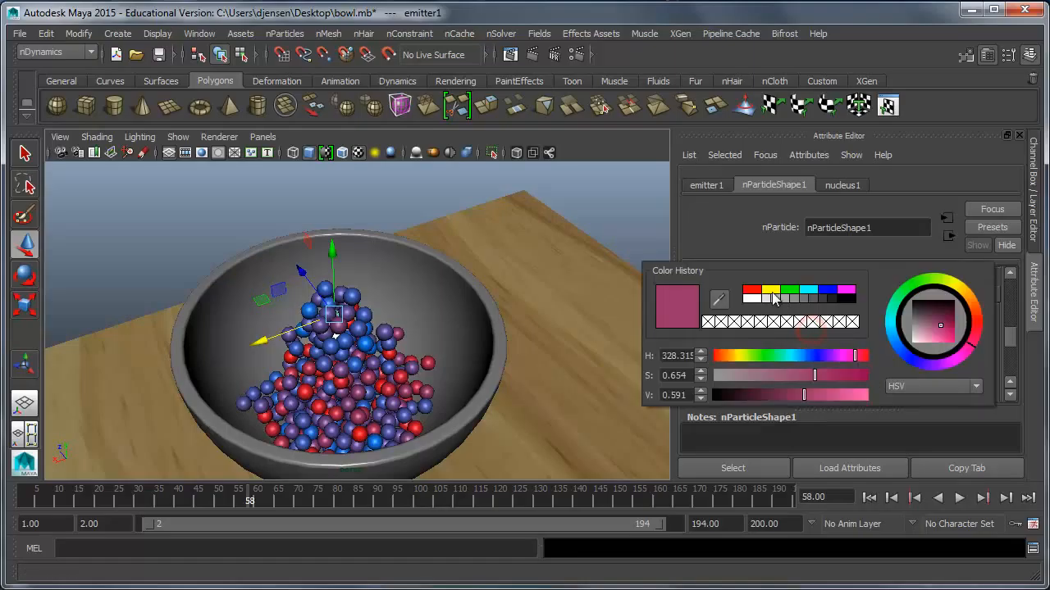
# Arrange the nParticle Color ramp stops as red, white and blue bands.
pyautogui.click(752, 290)
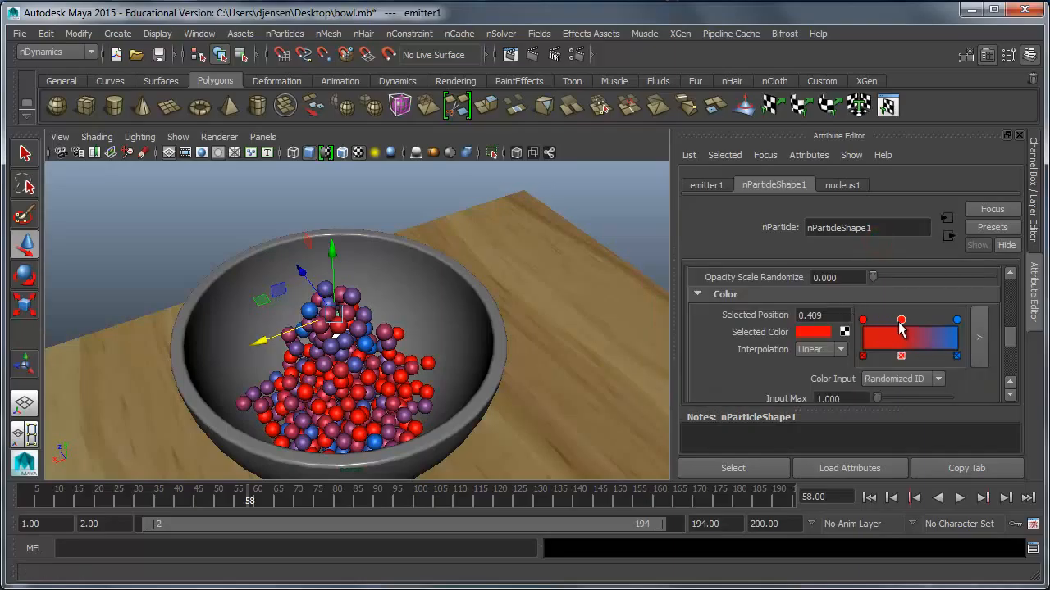
pyautogui.moveTo(901, 320); pyautogui.dragTo(918, 320)
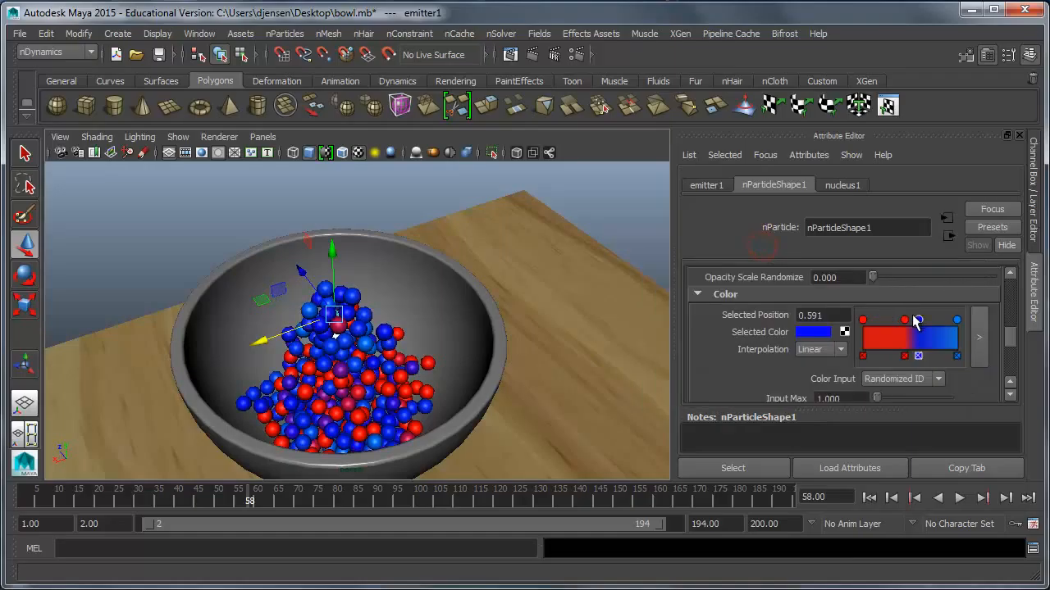
pyautogui.moveTo(916, 320); pyautogui.dragTo(906, 313)
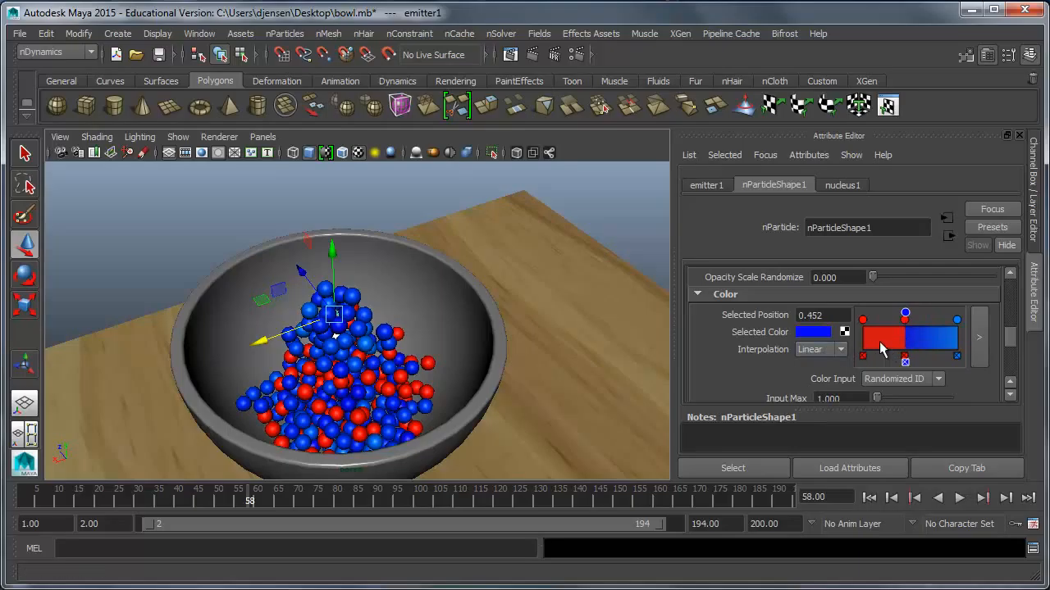
pyautogui.moveTo(905, 315); pyautogui.dragTo(888, 320)
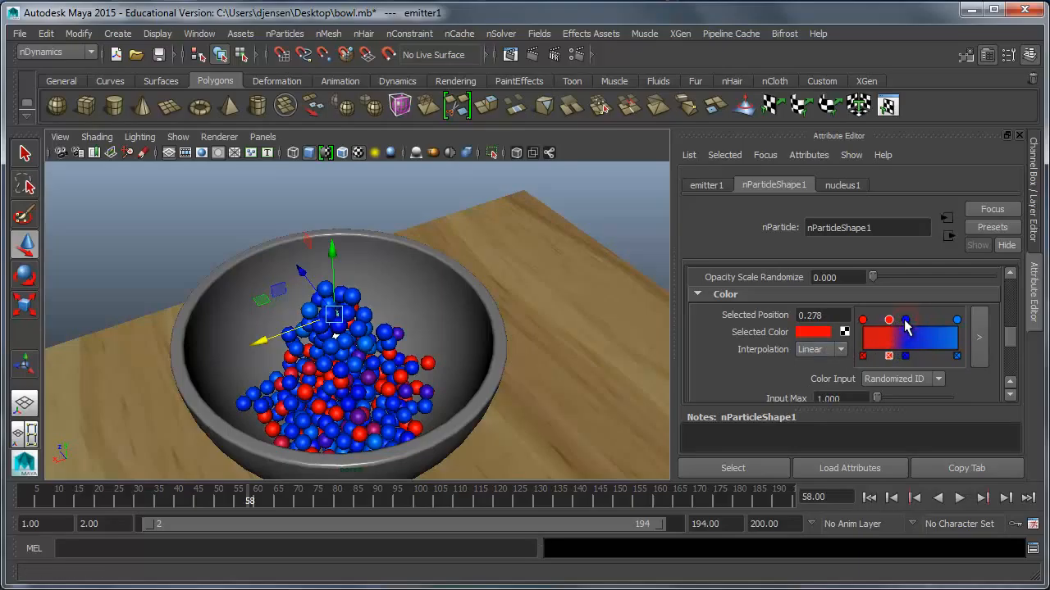
pyautogui.moveTo(889, 320); pyautogui.dragTo(925, 320)
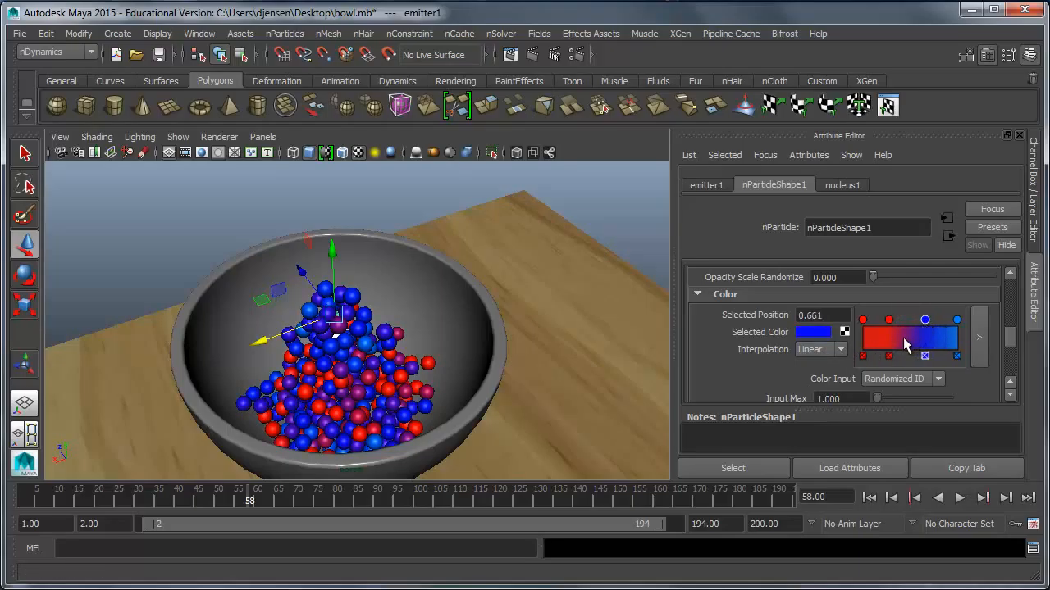
pyautogui.click(811, 331)
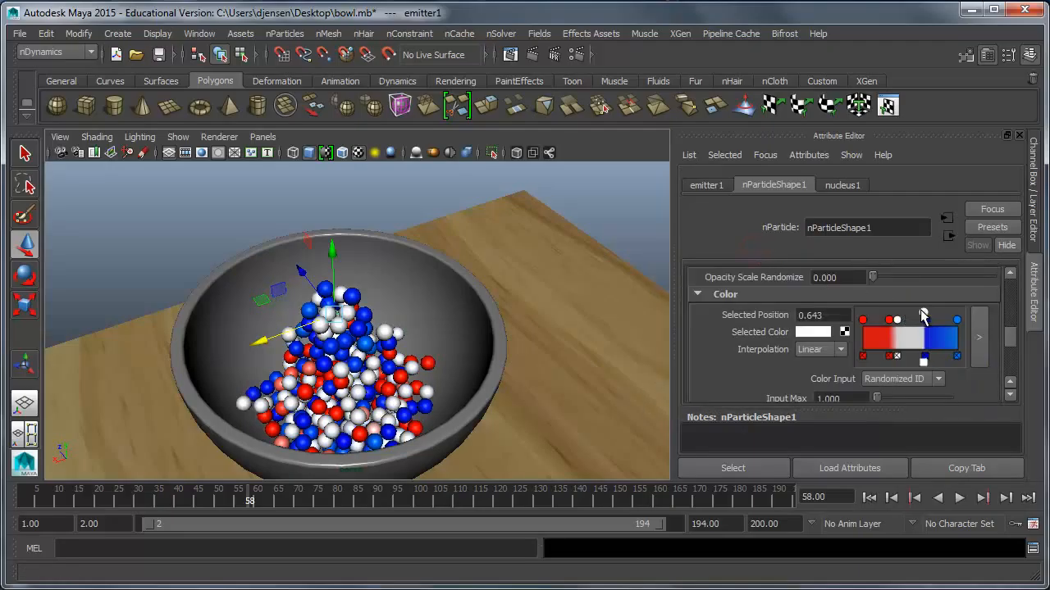
pyautogui.moveTo(897, 320); pyautogui.dragTo(891, 312)
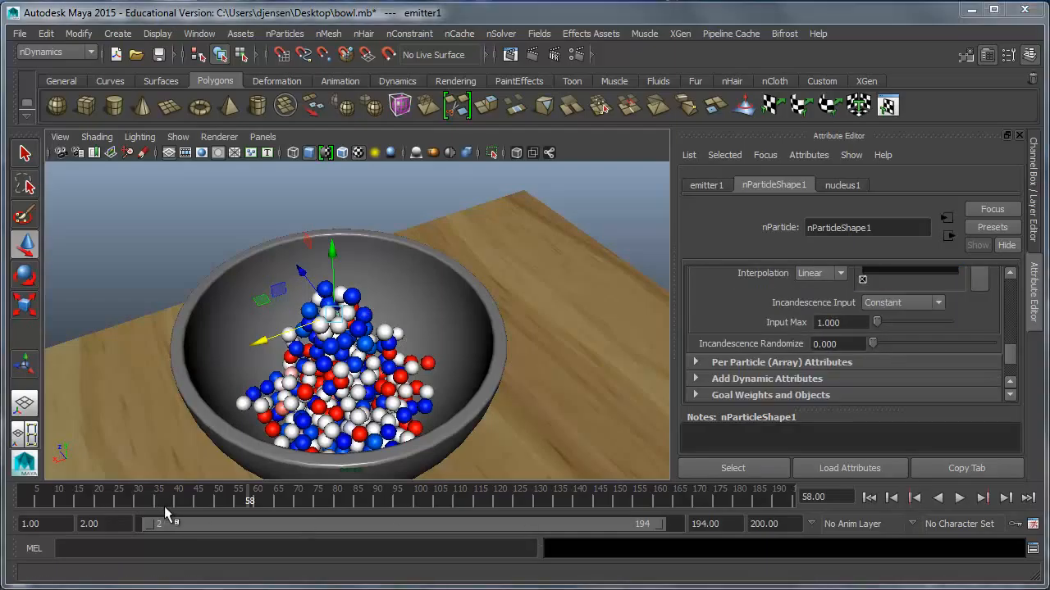
# Play the simulation until the bowl fills with red, white and blue balls, then stop.
pyautogui.click(958, 498)
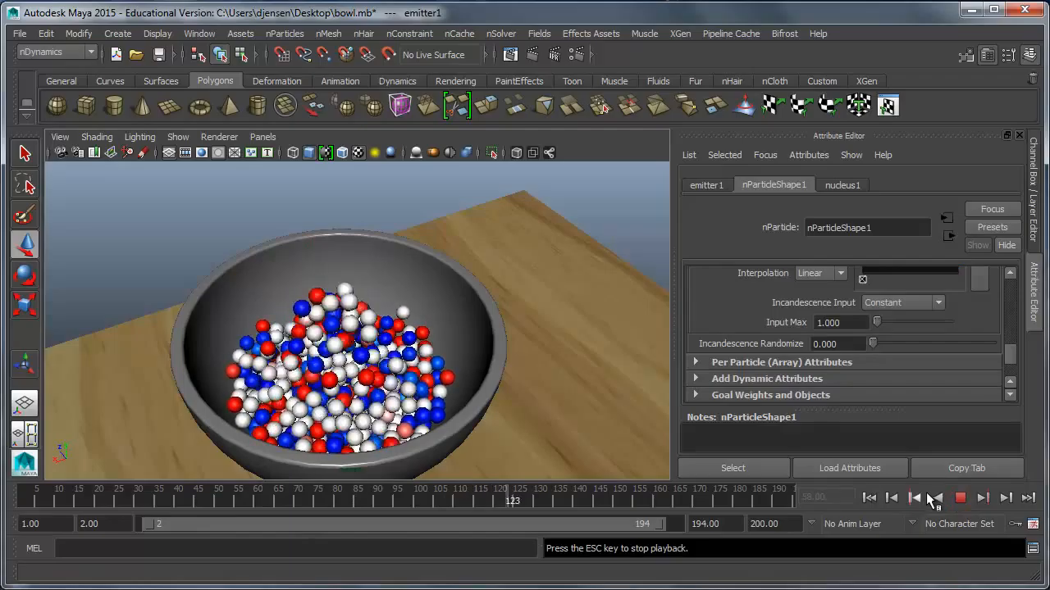
pyautogui.click(960, 498)
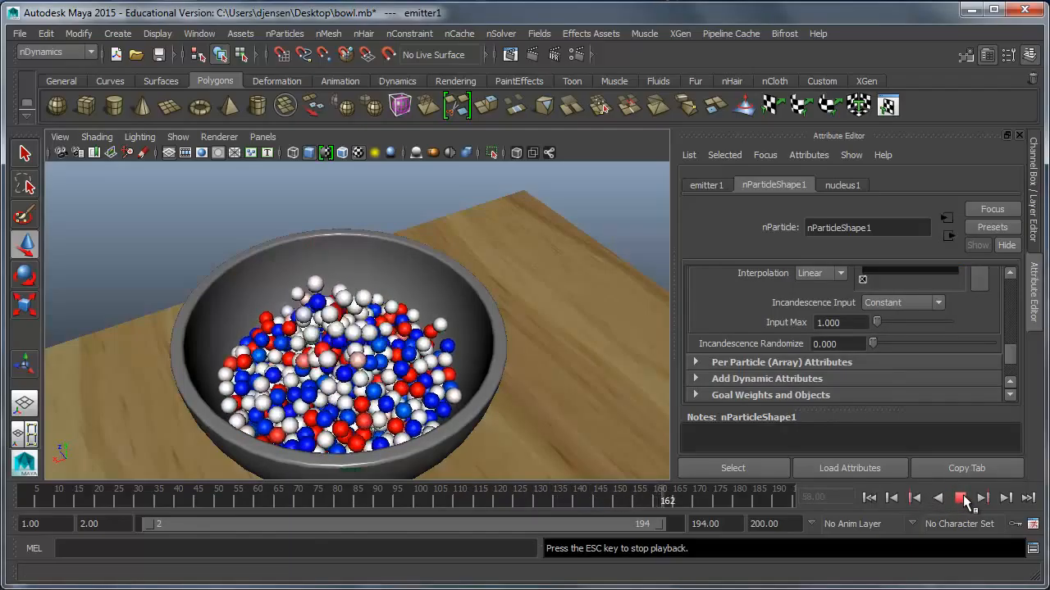
pyautogui.click(961, 497)
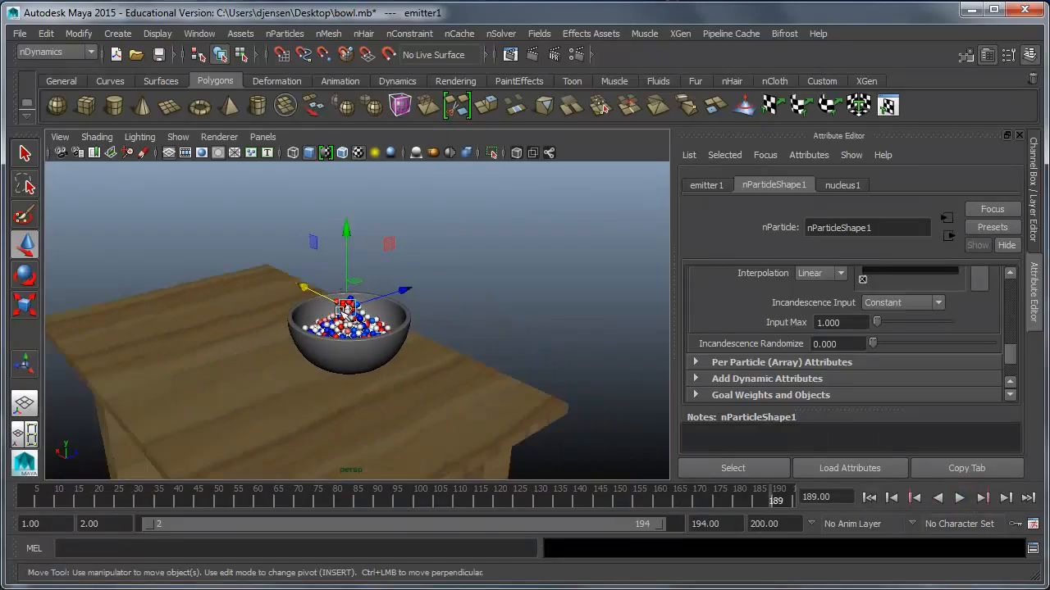
pyautogui.moveTo(264, 380)
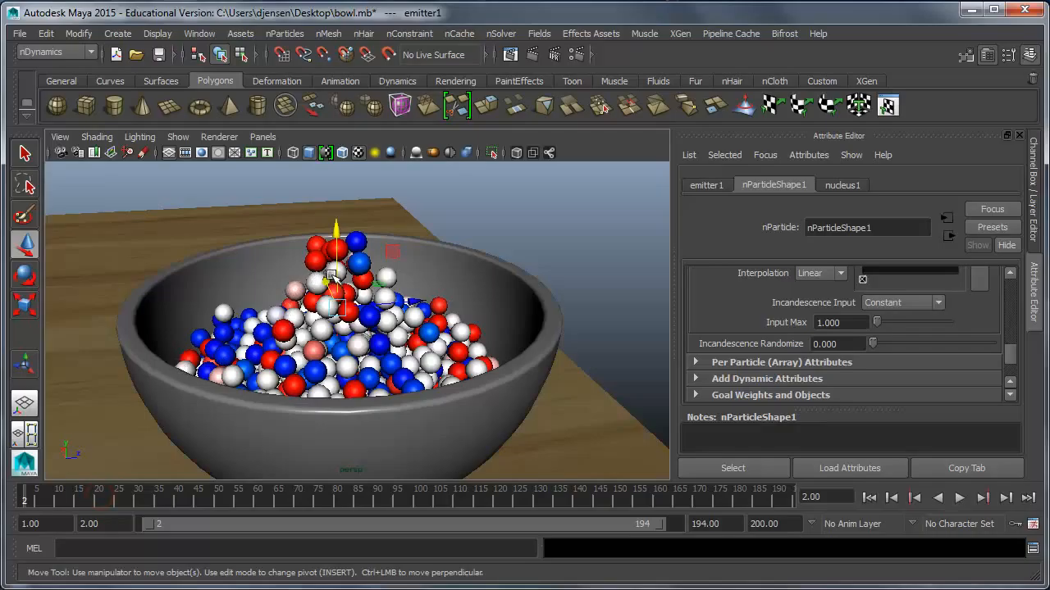
# Rewind and replay the close-up simulation, stopping once the tricolour balls settle near the rim.
pyautogui.click(959, 498)
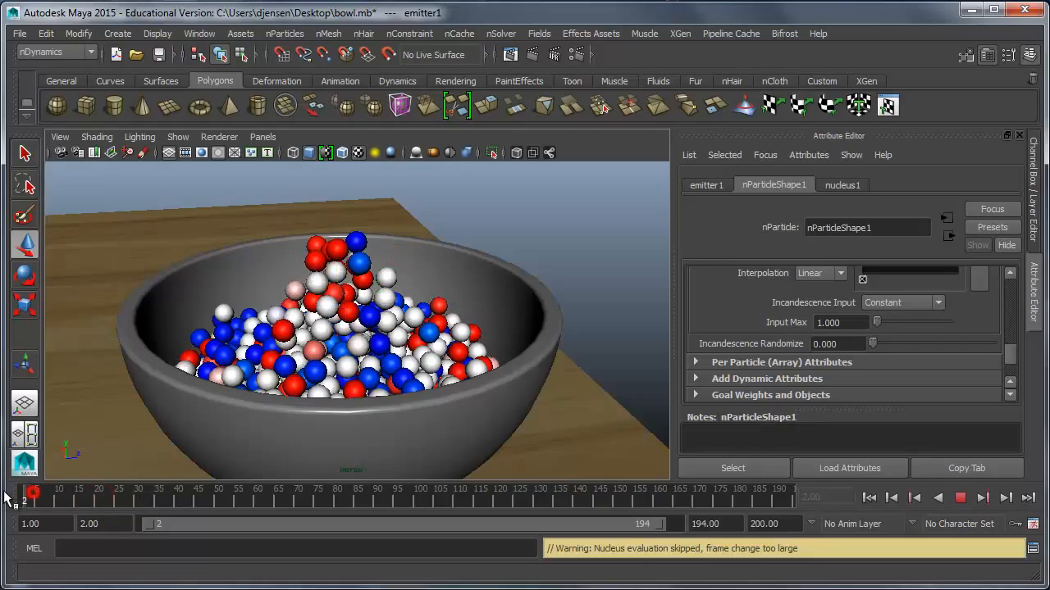
pyautogui.click(960, 498)
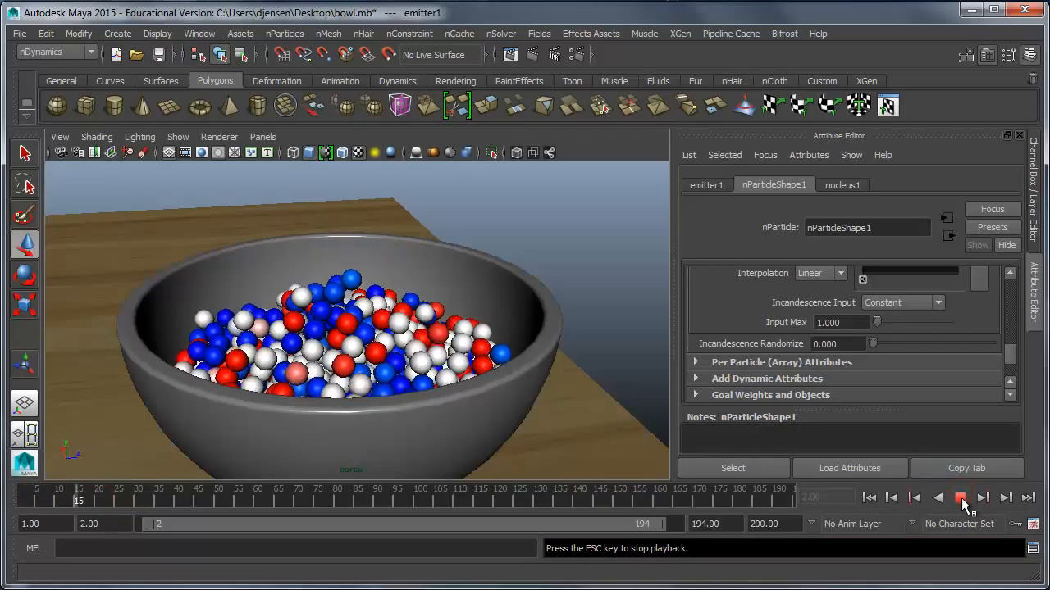
pyautogui.click(960, 498)
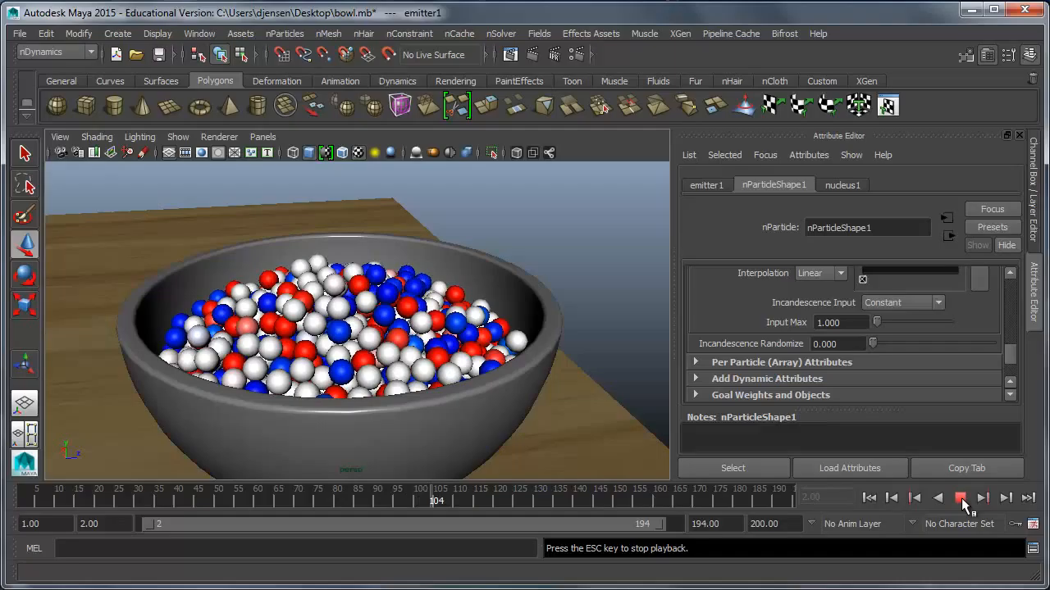
pyautogui.click(961, 498)
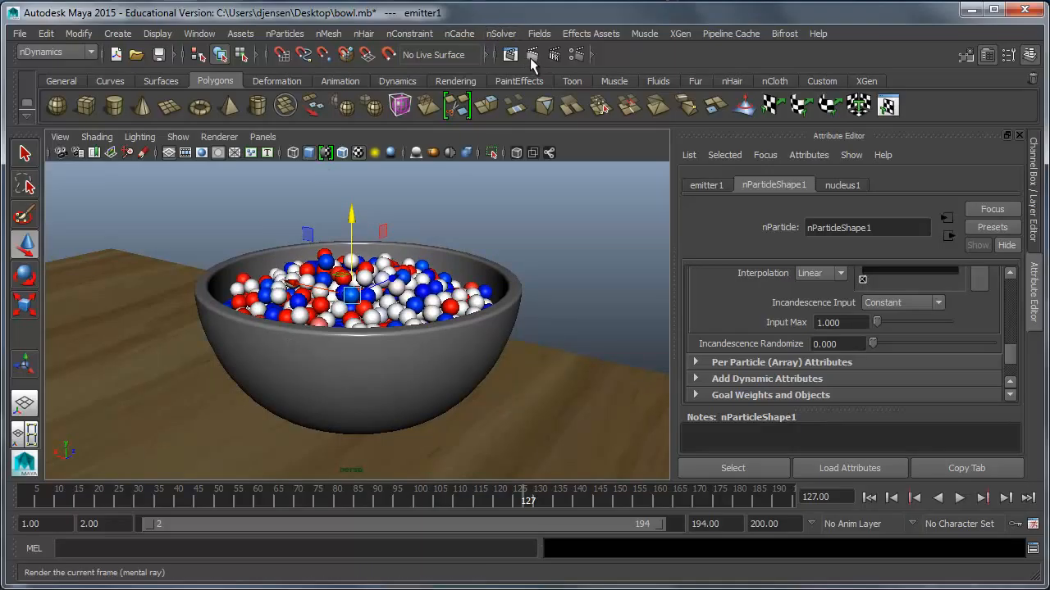
# Render the current frame of the bowl of red, white and blue balls with mental ray.
pyautogui.click(531, 54)
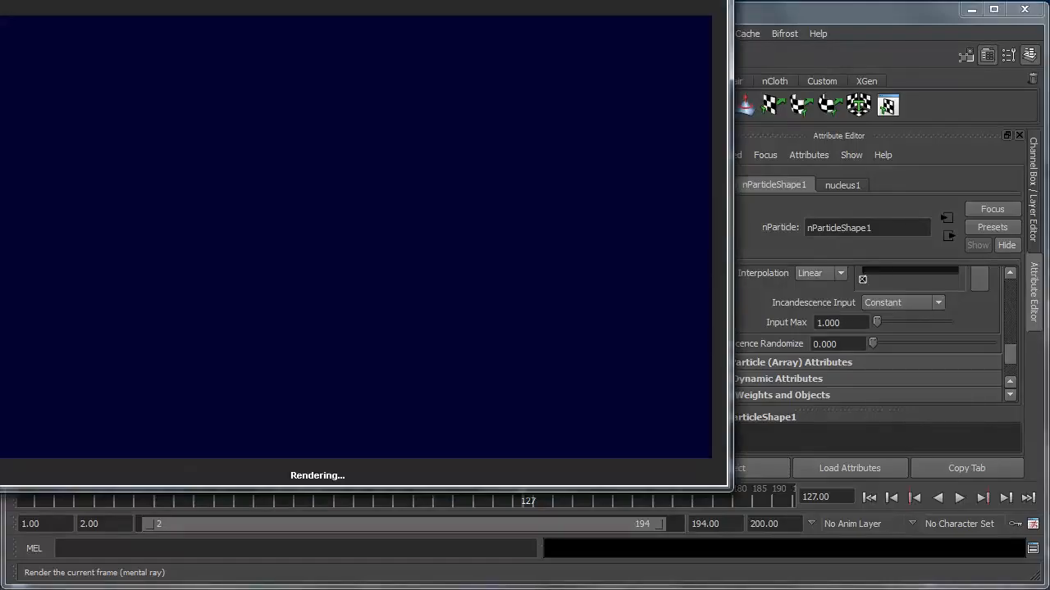